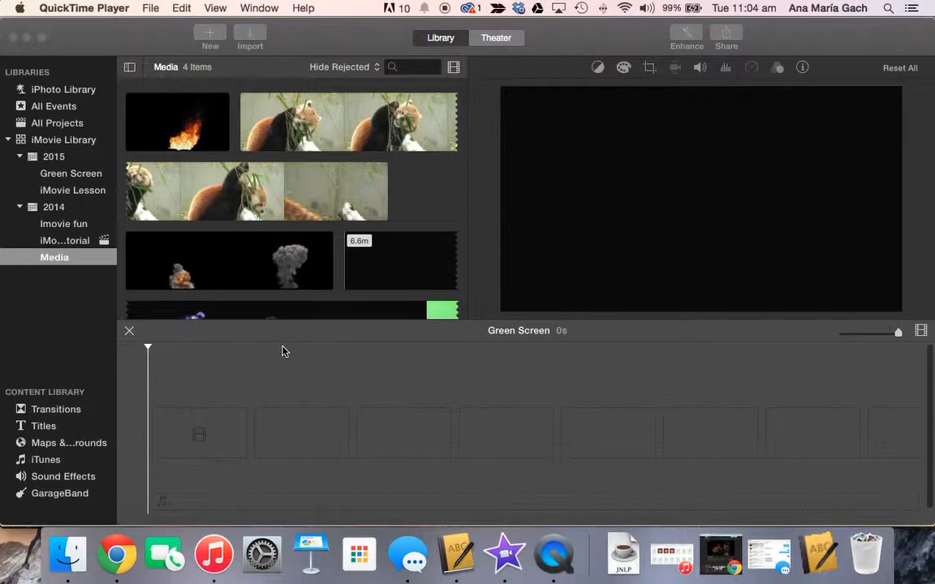
mouse_move(271, 281)
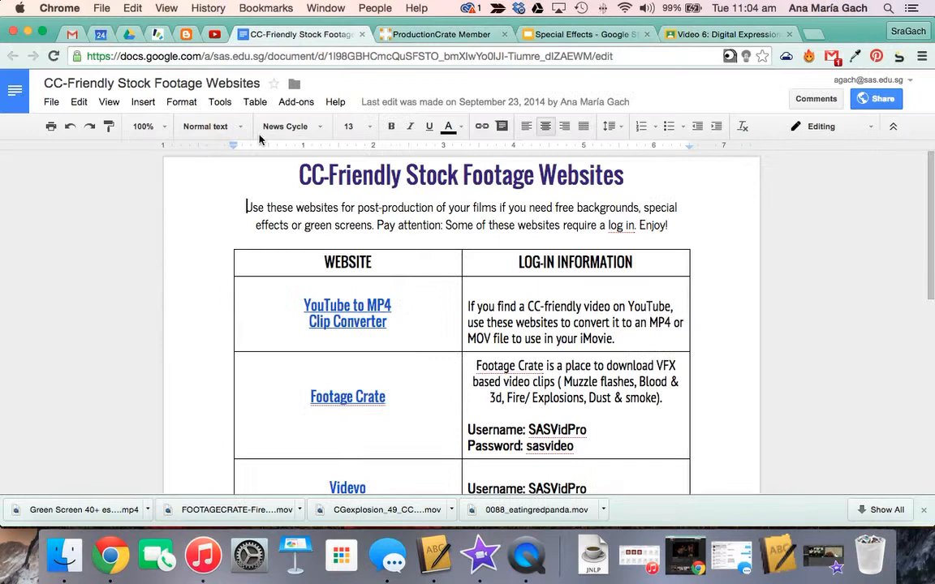
Bring the Green Screen iMovie project holding the red panda clip back to the front
scroll("down", 3)
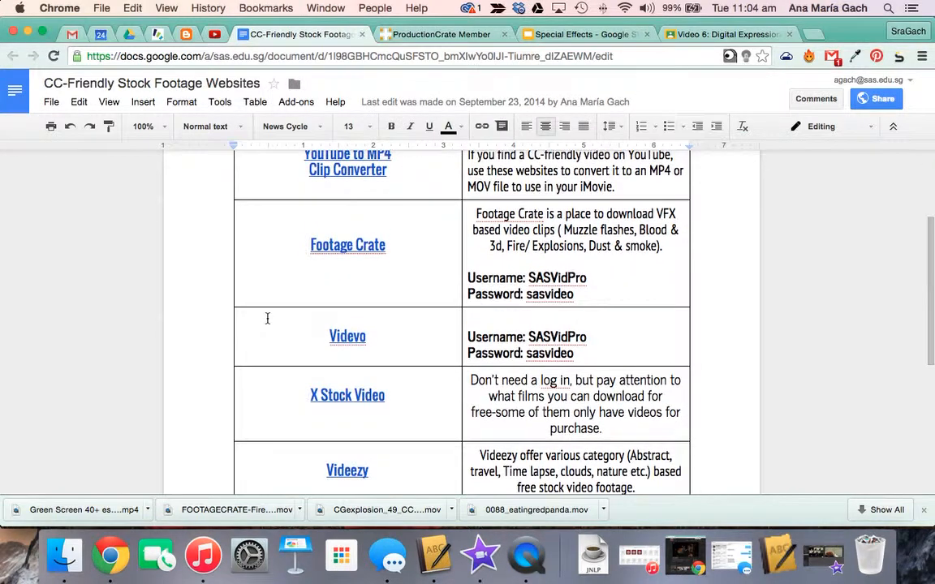
scroll("down", 3)
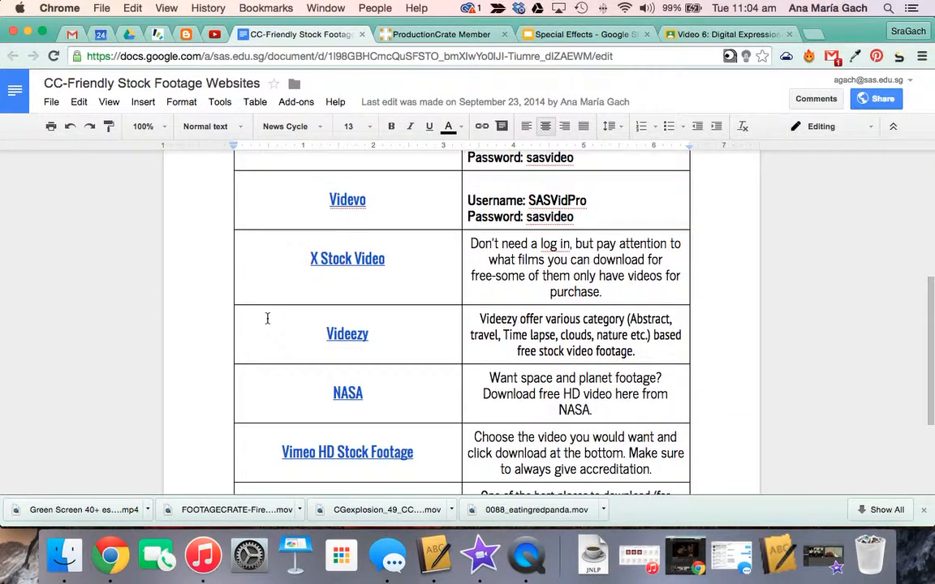
scroll("down", 3)
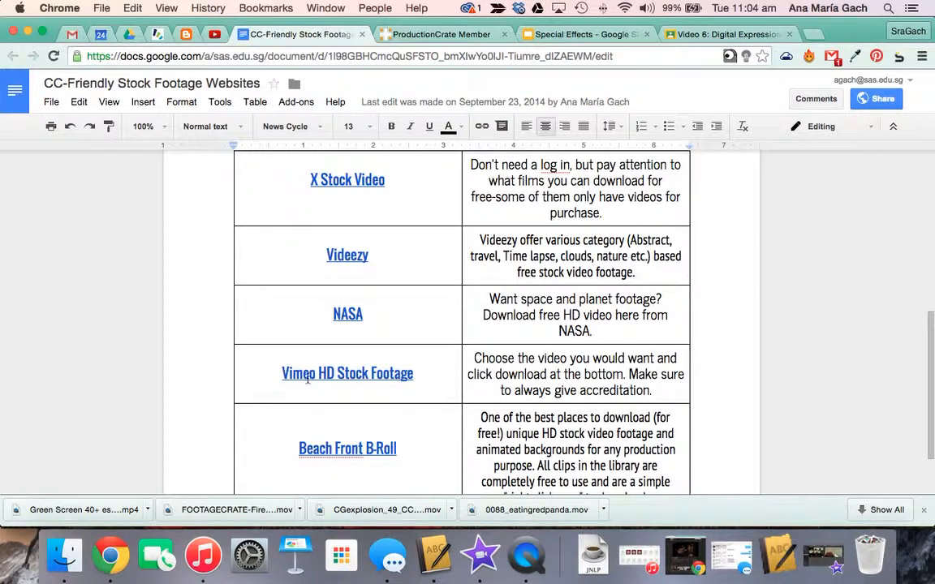
scroll("down", 3)
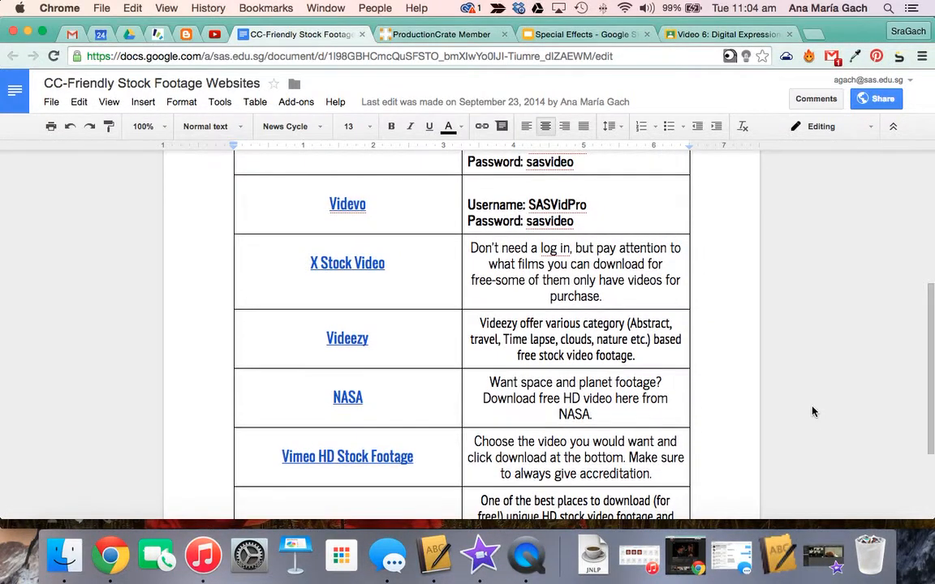
scroll("up", 3)
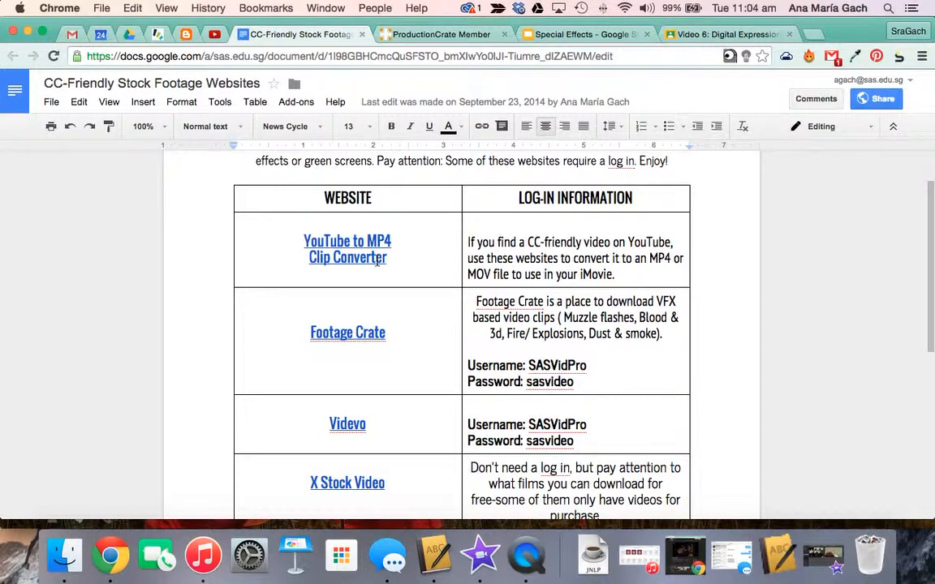
mouse_move(825, 542)
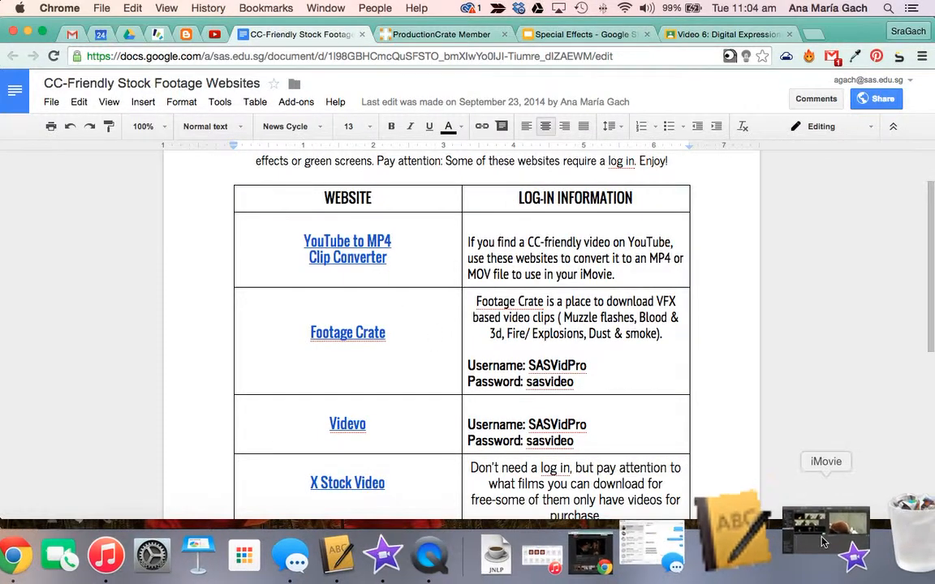
left_click(824, 527)
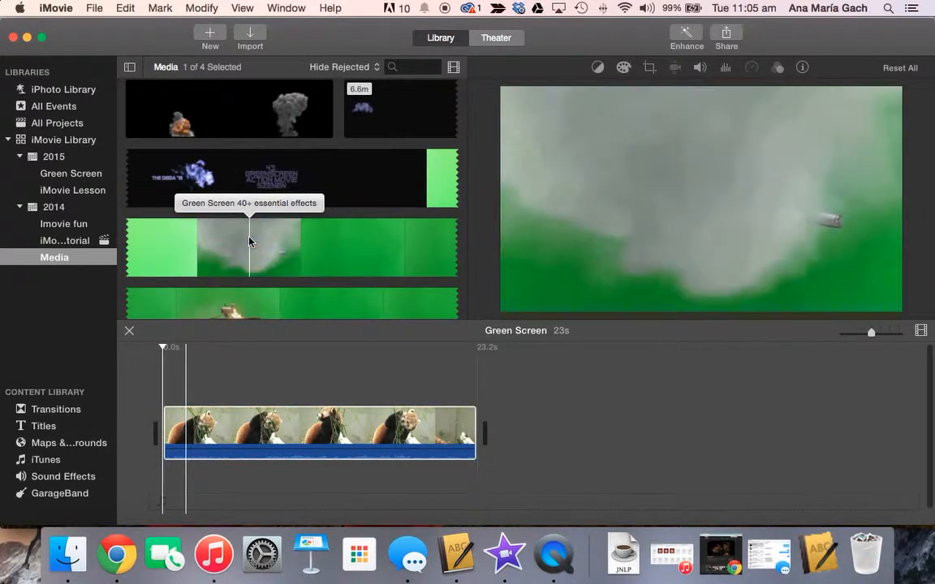
Browse down through the green-screen effect clips in the Media browser
scroll("down", 3)
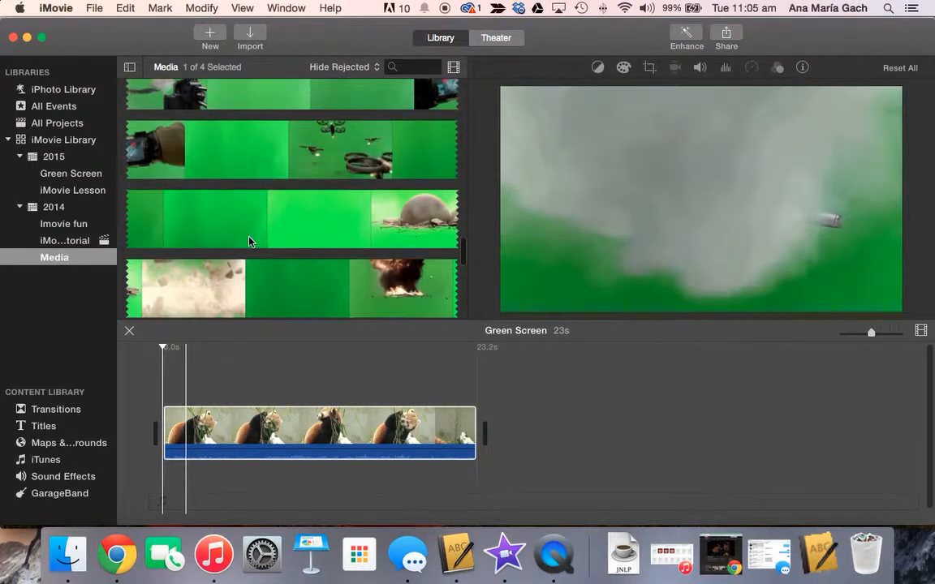
scroll("down", 3)
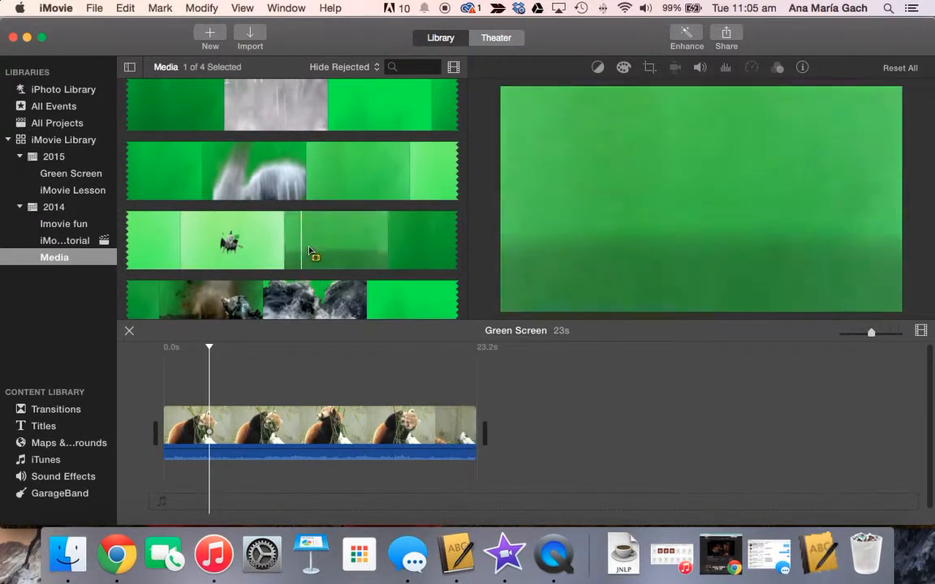
mouse_move(284, 248)
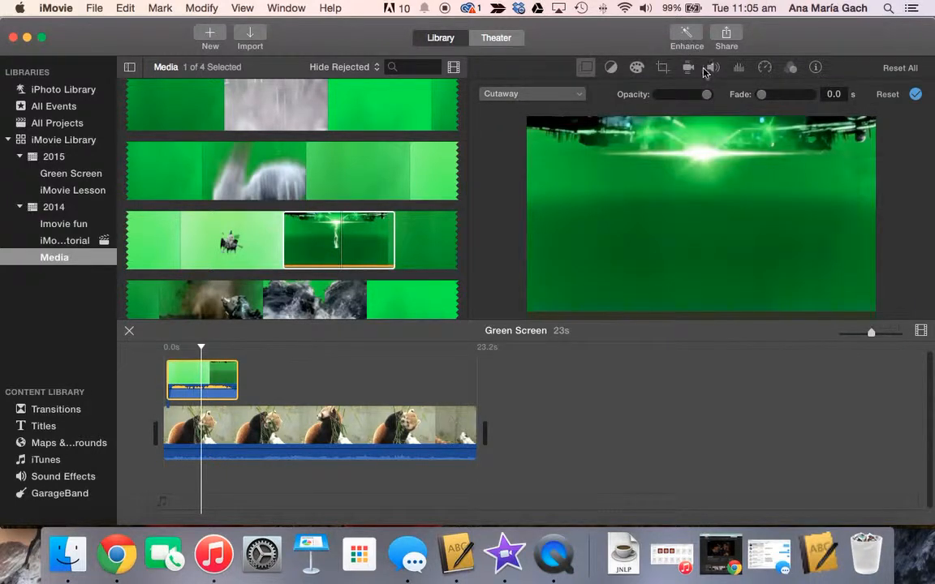
mouse_move(688, 67)
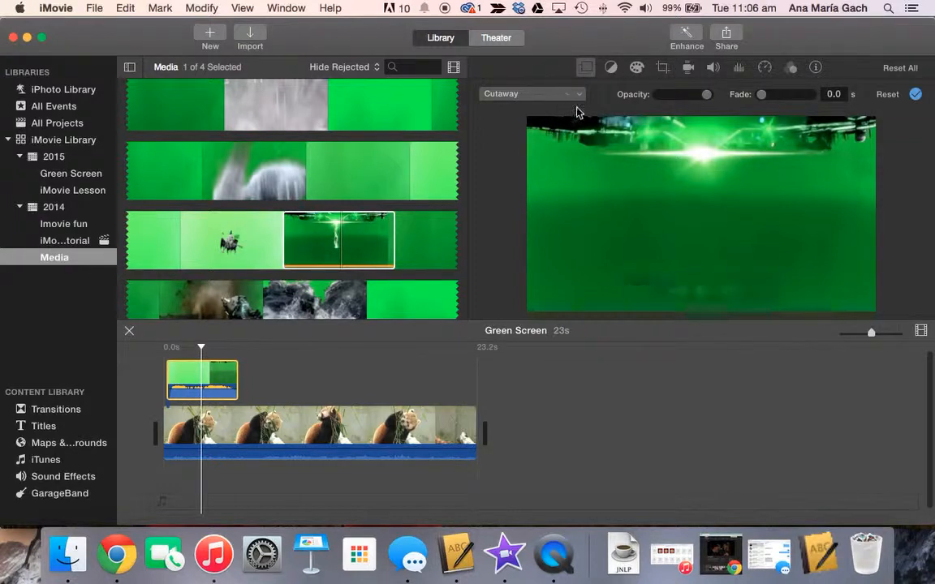
mouse_move(568, 101)
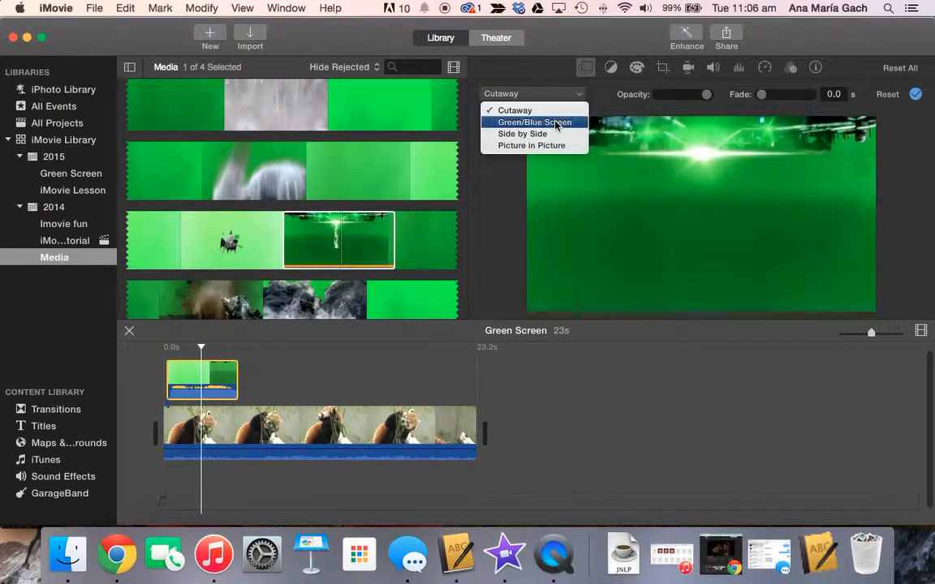
Apply Green/Blue Screen so the alien clip's green is keyed out over the red panda footage
left_click(535, 122)
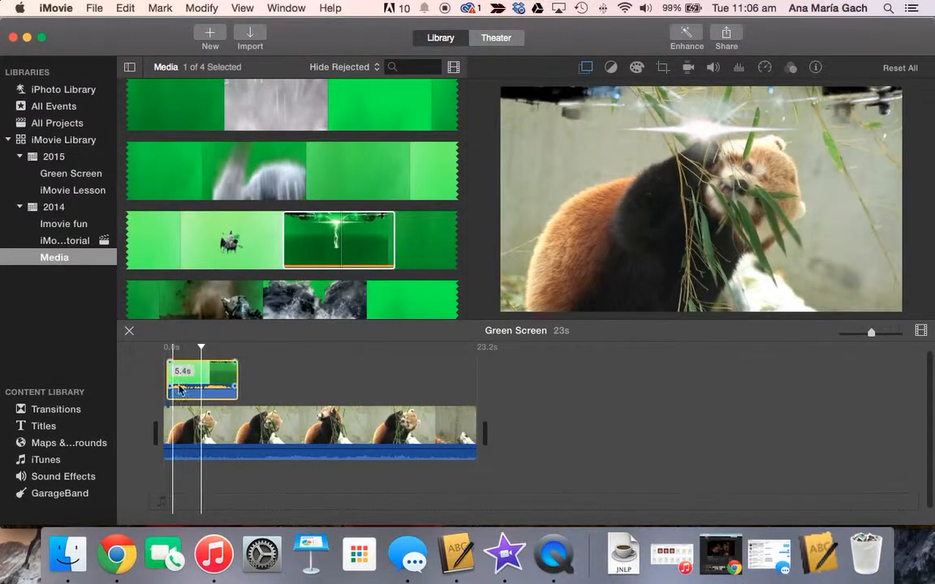
left_click(185, 389)
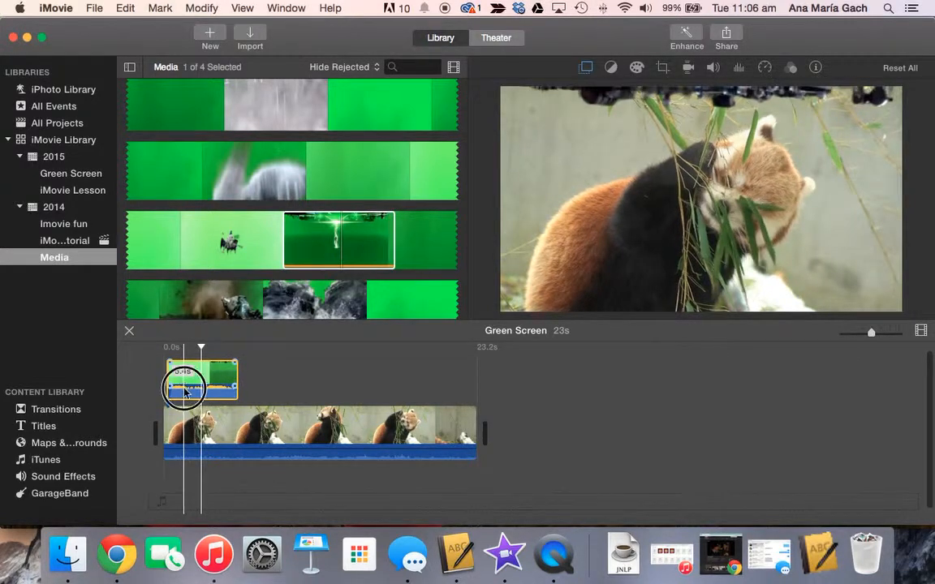